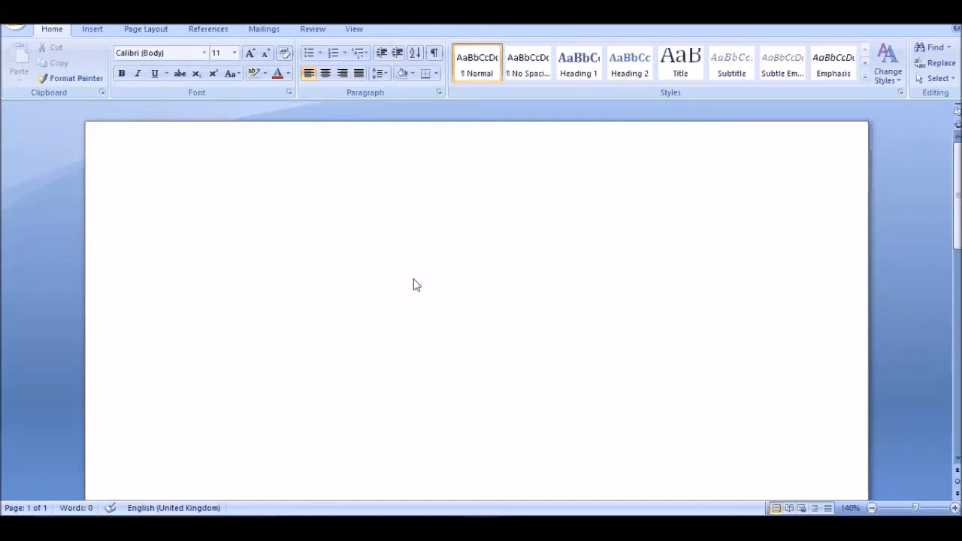
- Enter "@@@" on the first line, then a row of quote marks beneath it via Ctrl+Shift
{"action": "left_click", "coordinate": [180, 225]}
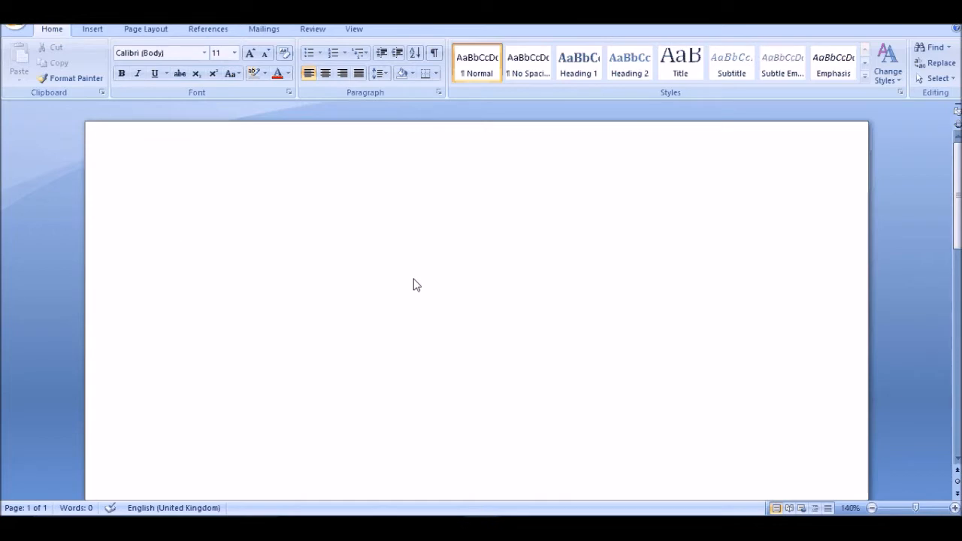
{"action": "type", "text": "@"}
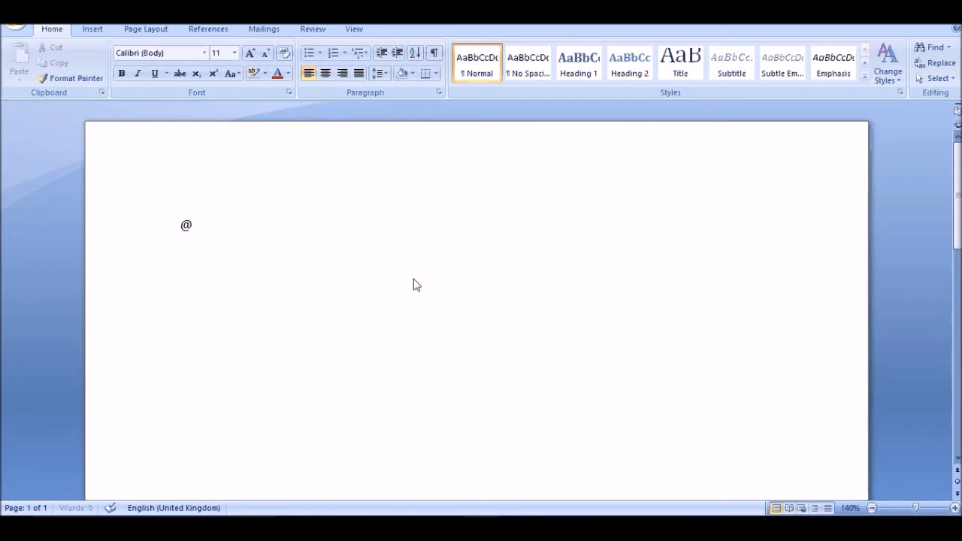
{"action": "type", "text": "@@"}
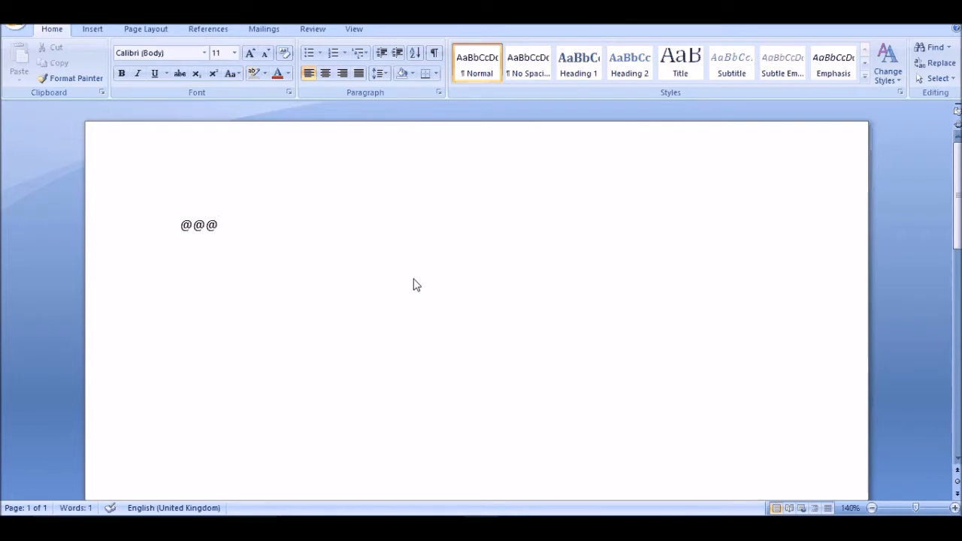
{"action": "left_click", "coordinate": [218, 225]}
{"action": "type", "text": "“”“”“”“”"}
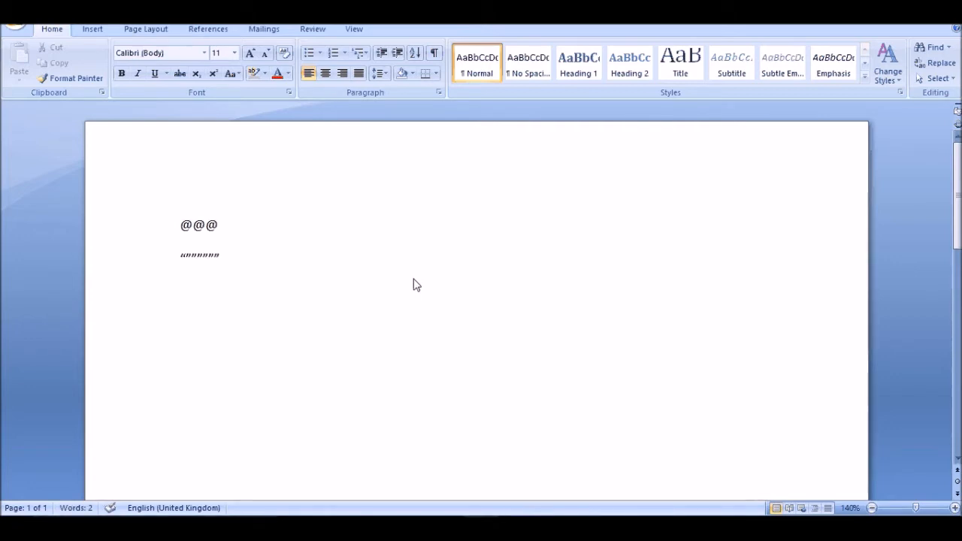
- Add a second "@@@" line below the quote marks and start an empty line
{"action": "left_click", "coordinate": [220, 257]}
{"action": "type", "text": "@@@"}
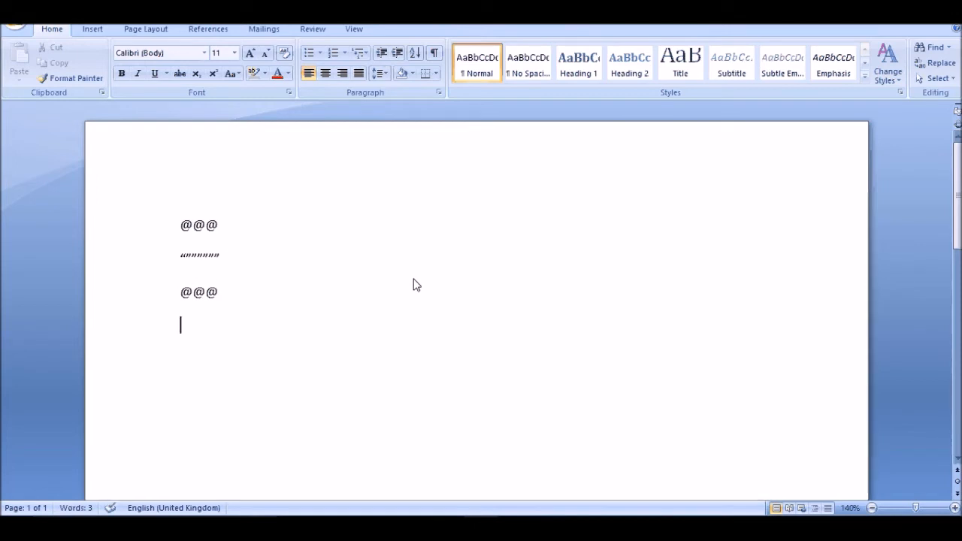
- Switch the layout and enter a row of quote marks under the second "@@@"
{"action": "key", "text": "backspace"}
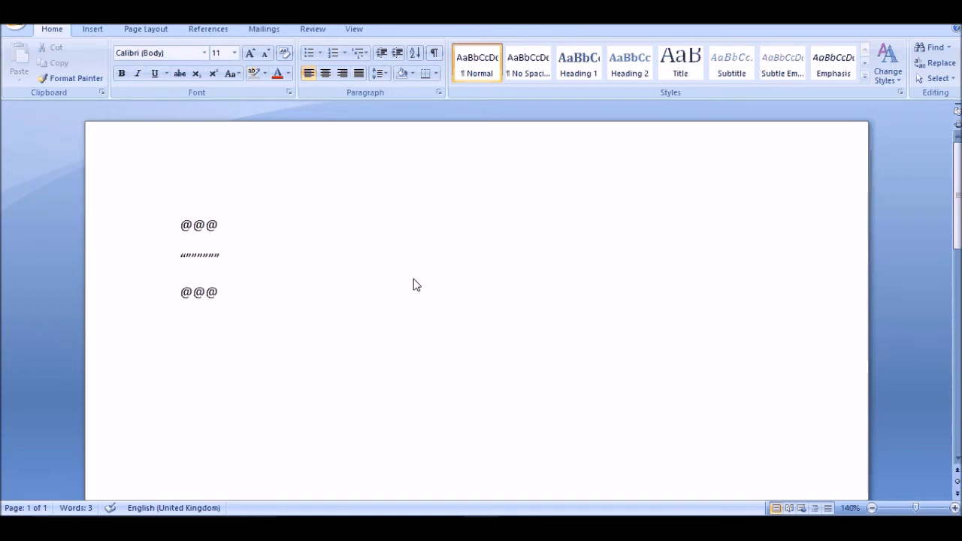
{"action": "type", "text": "\"\""}
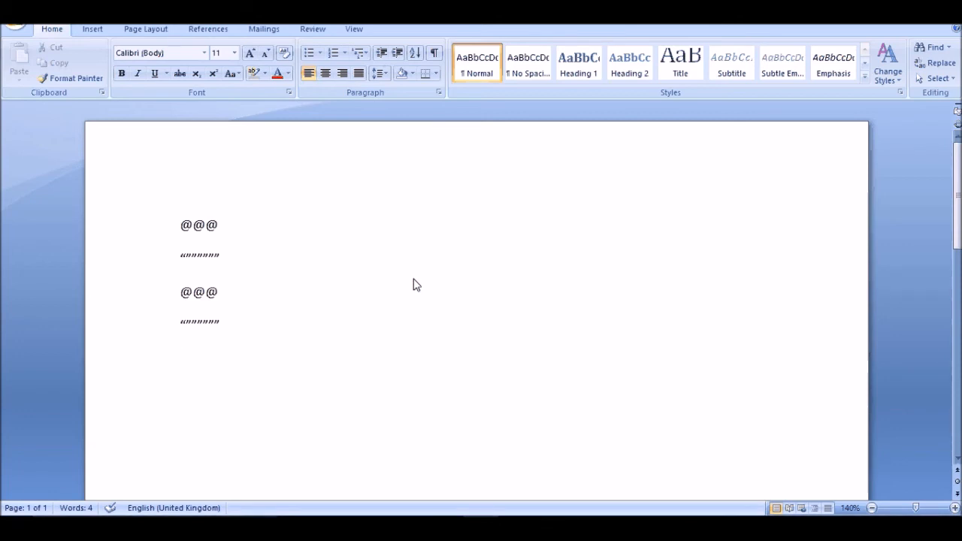
- Add a fifth line reading "@@@@" below the second row of quote marks
{"action": "type", "text": "@@@@"}
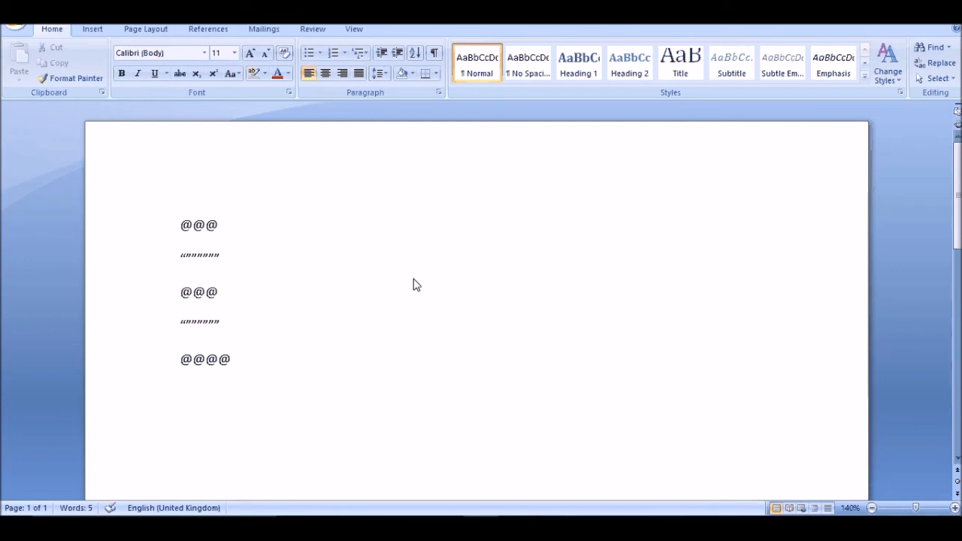
{"action": "left_click", "coordinate": [228, 359]}
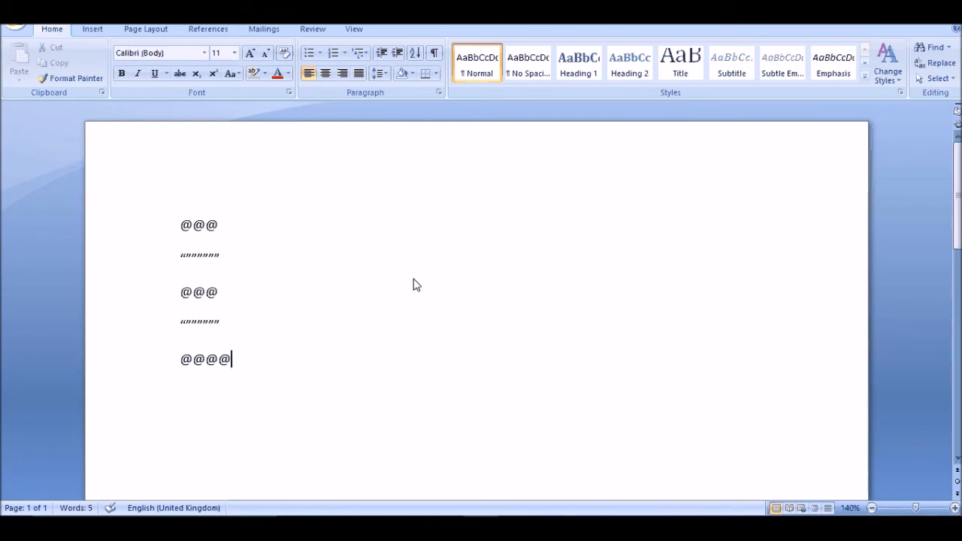